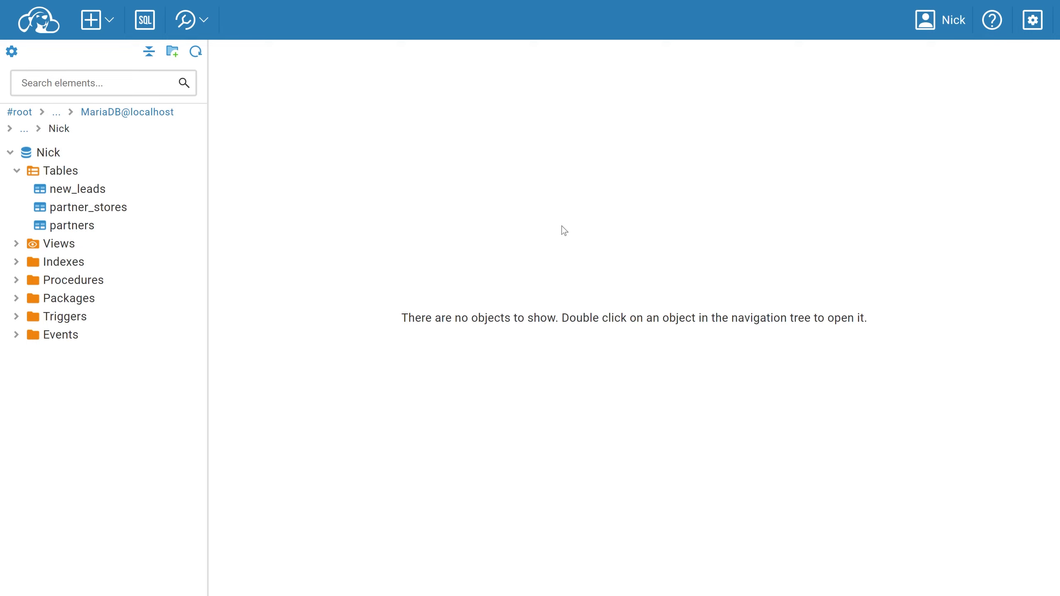
Open the partners table data with the grouping panel shown beside it
left_click(91, 19)
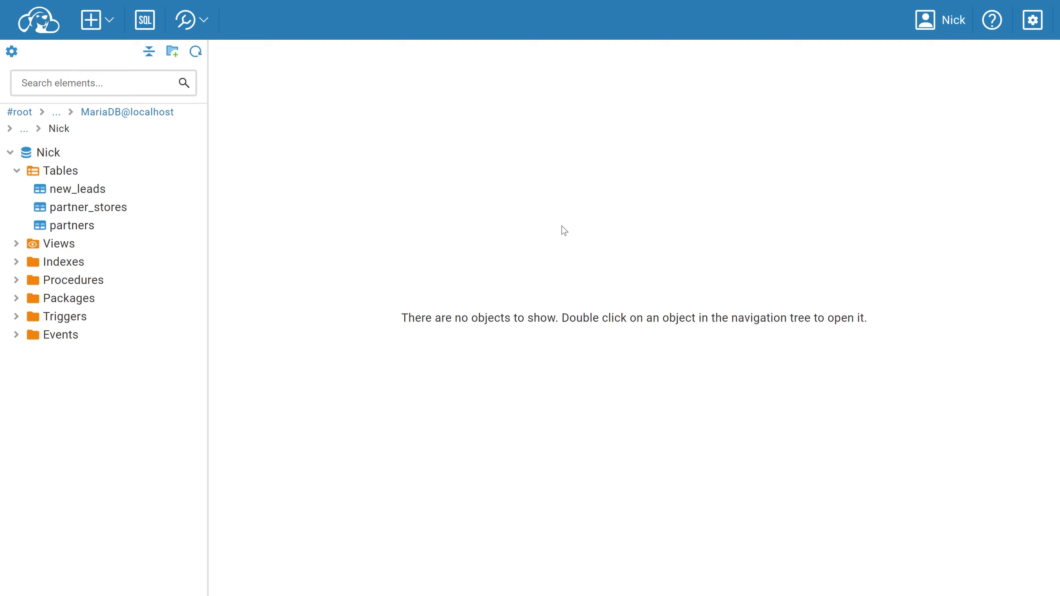
mouse_move(366, 265)
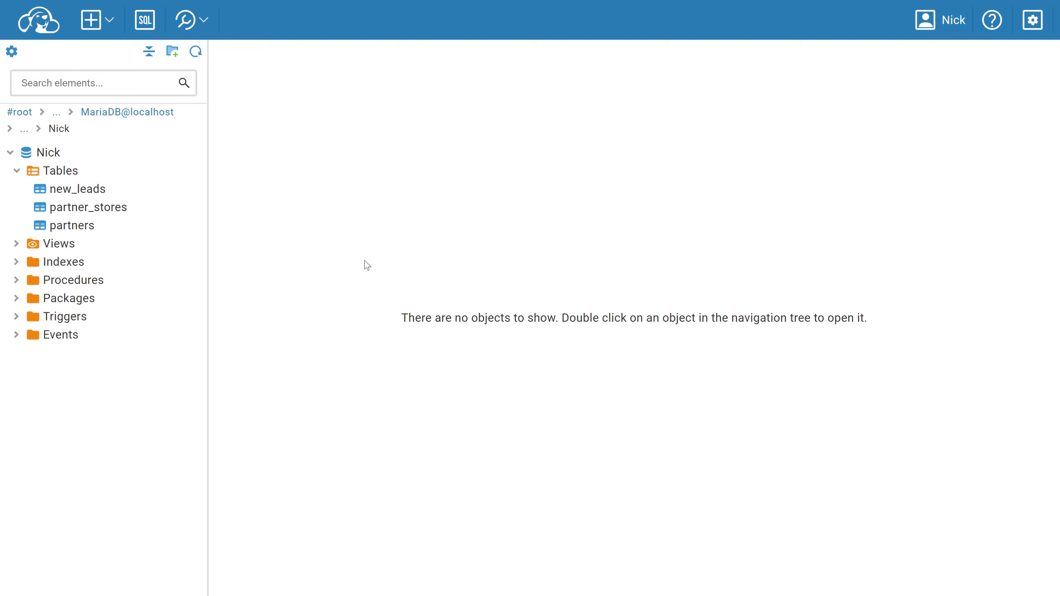
mouse_move(267, 457)
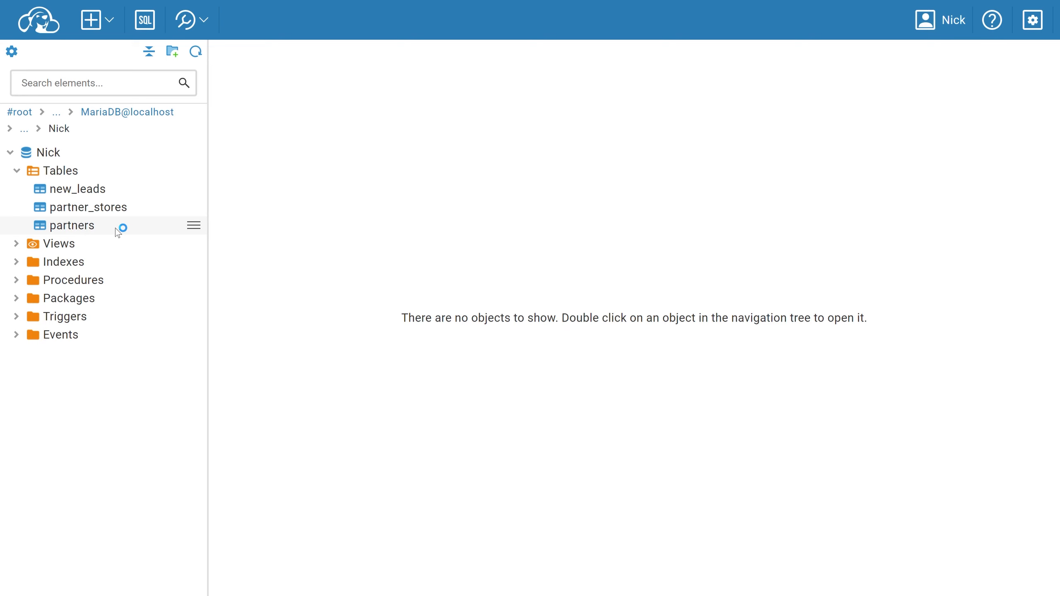
double_click(72, 225)
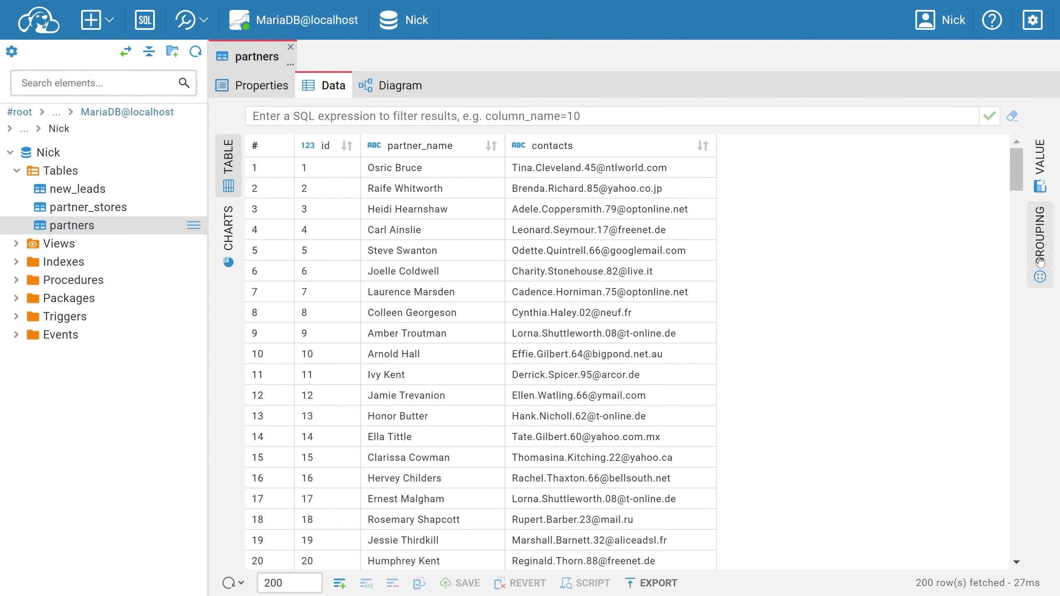
left_click(1039, 243)
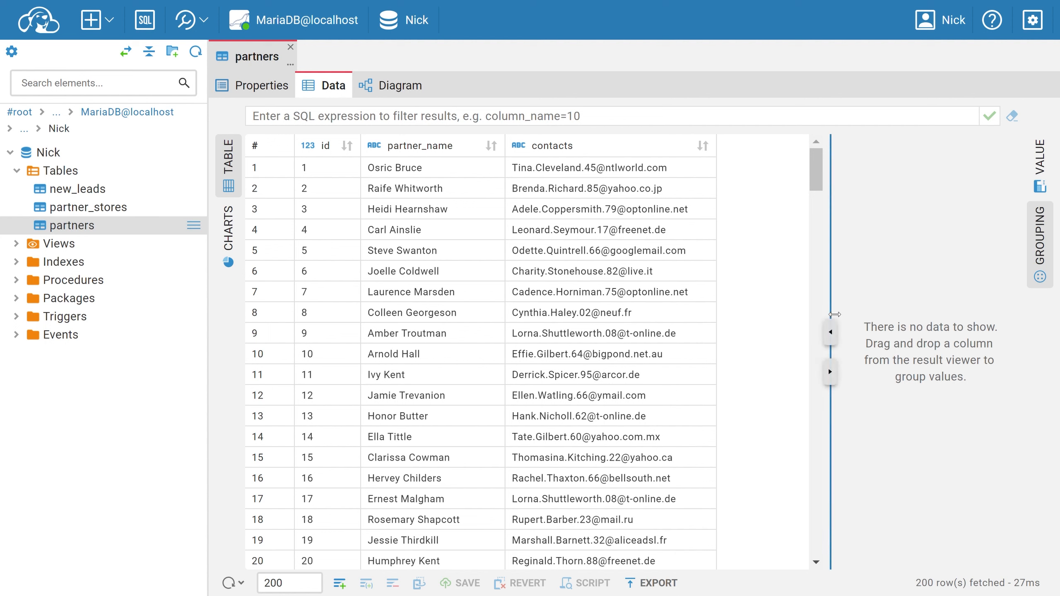
Group the partners rows by the contacts column
left_click_drag(829, 314, 741, 314)
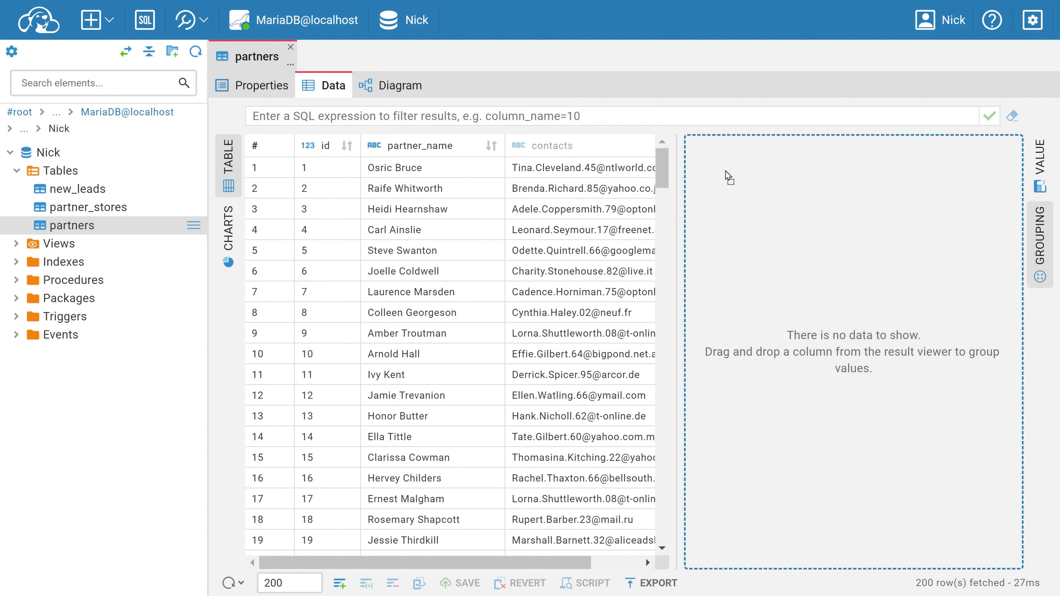
mouse_move(731, 179)
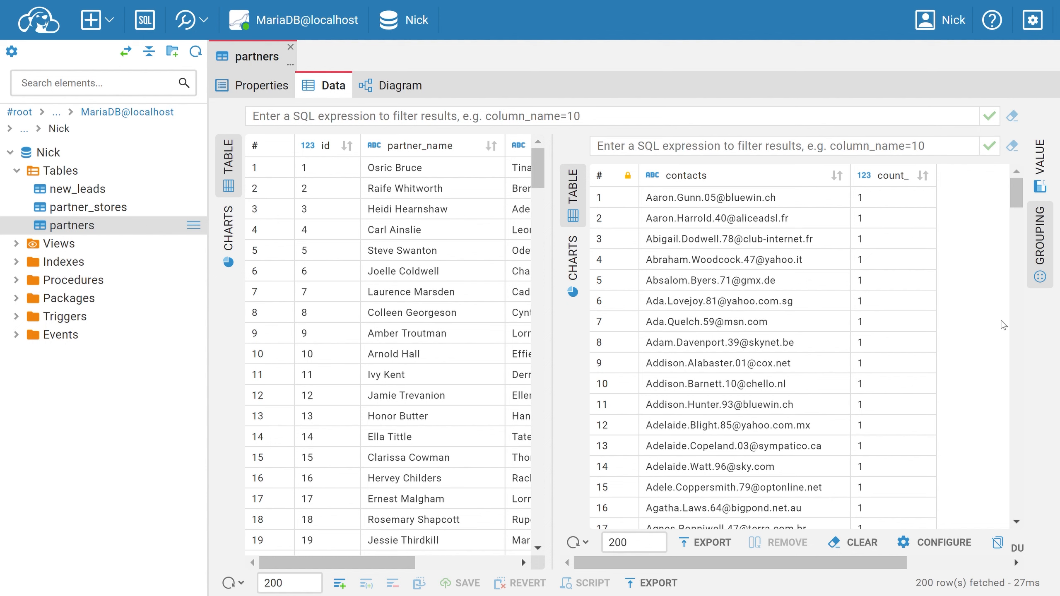
mouse_move(562, 483)
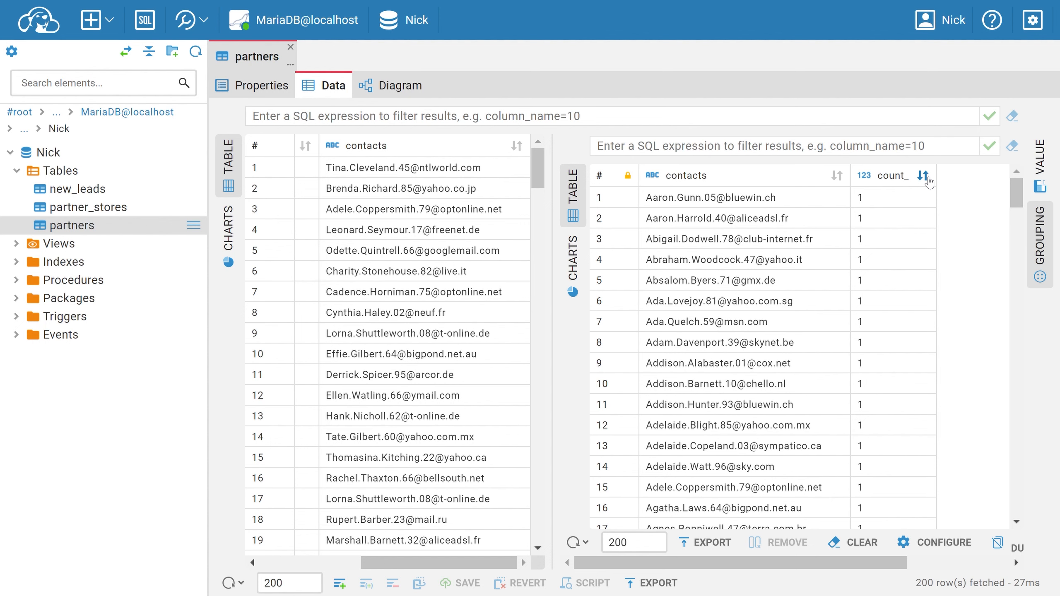
Sort the contact groups by count_ descending, the top contact at 12
left_click(926, 176)
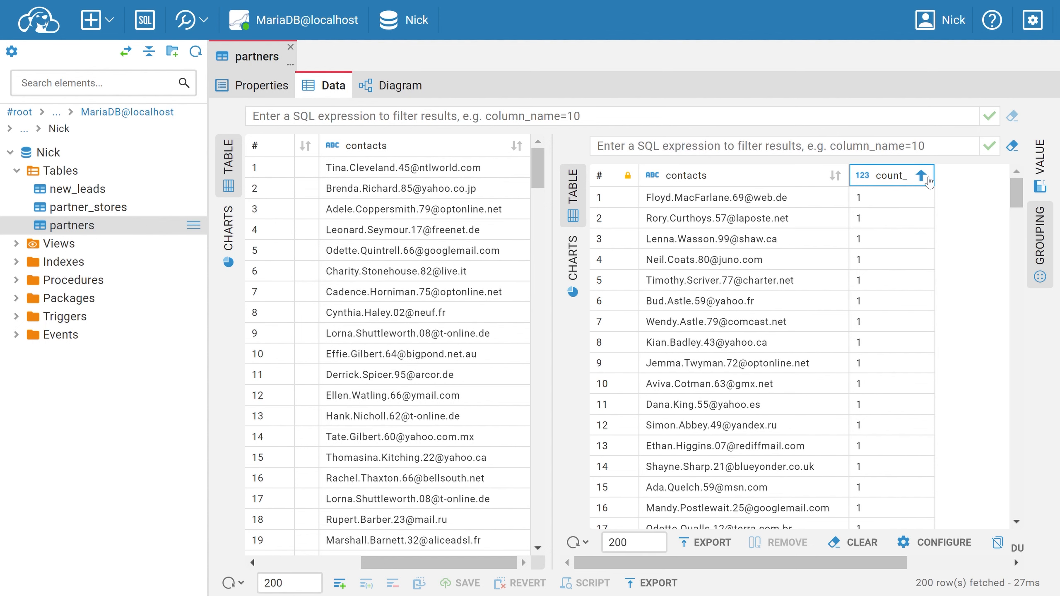
left_click(891, 175)
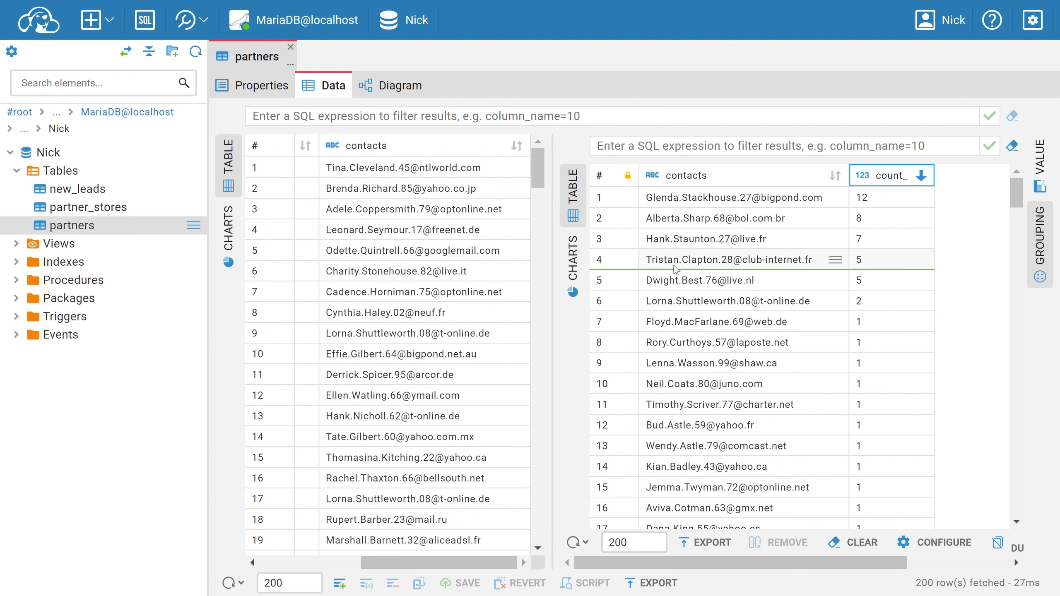
mouse_move(106, 193)
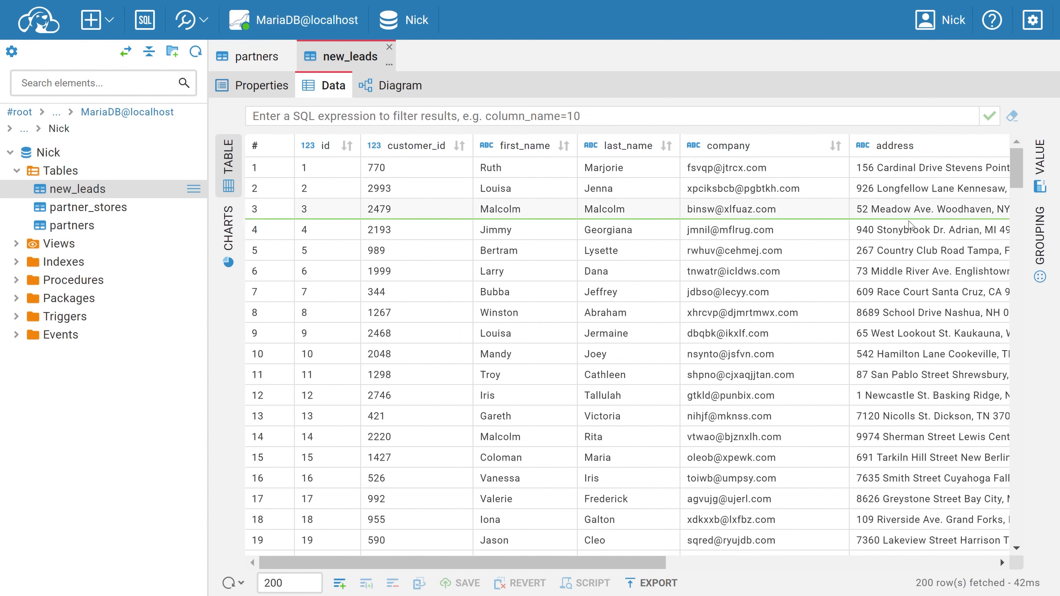
Group the new_leads rows by partner_name, showing a count_ per shop
scroll("right", 3)
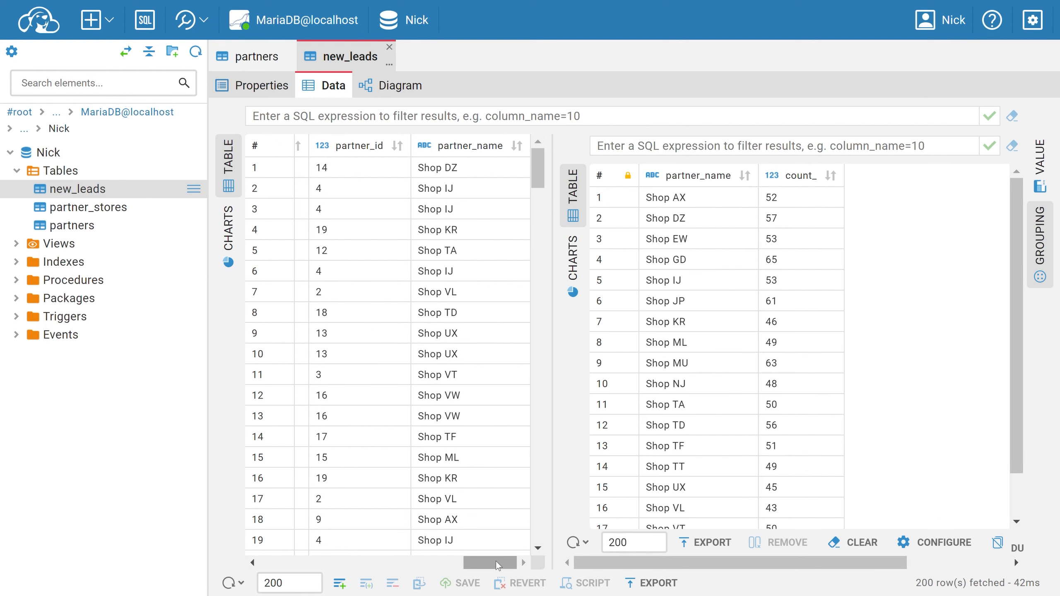
left_click_drag(489, 562, 443, 562)
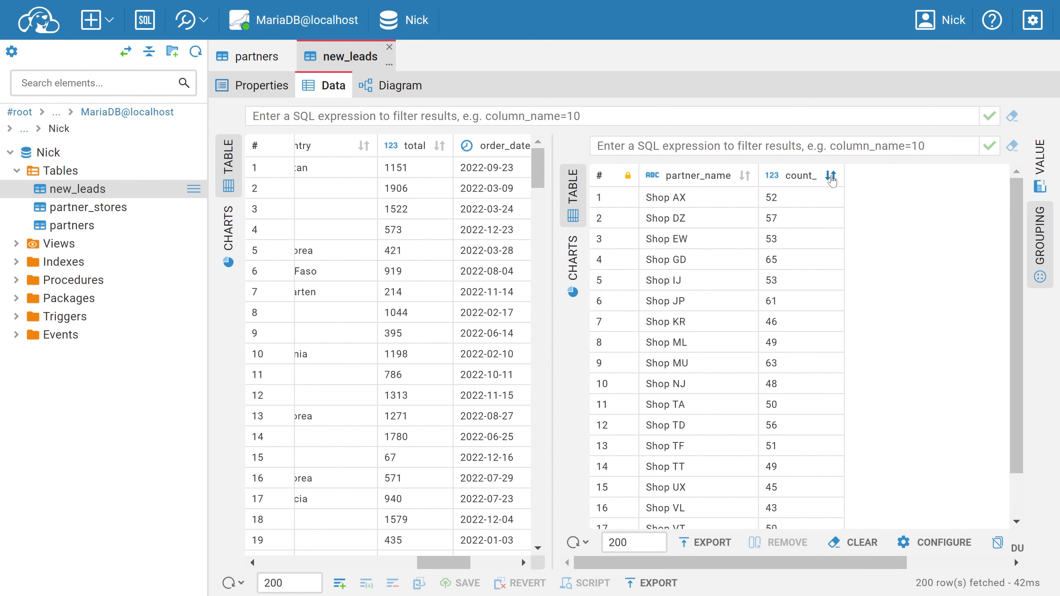
Sort the shop groups by count_ descending so Shop GD (65) comes first
left_click(832, 175)
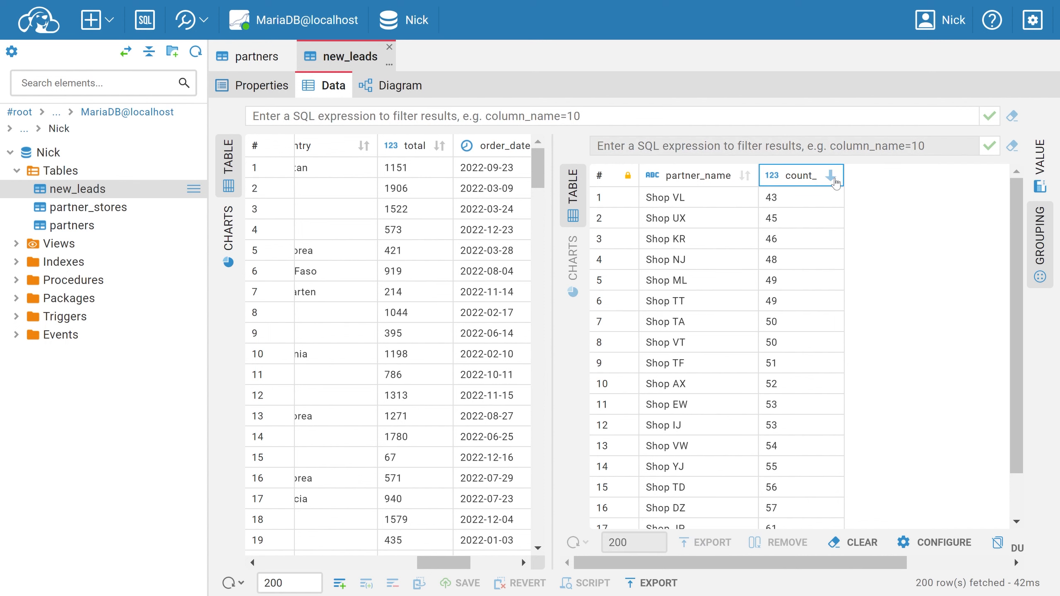
left_click(802, 176)
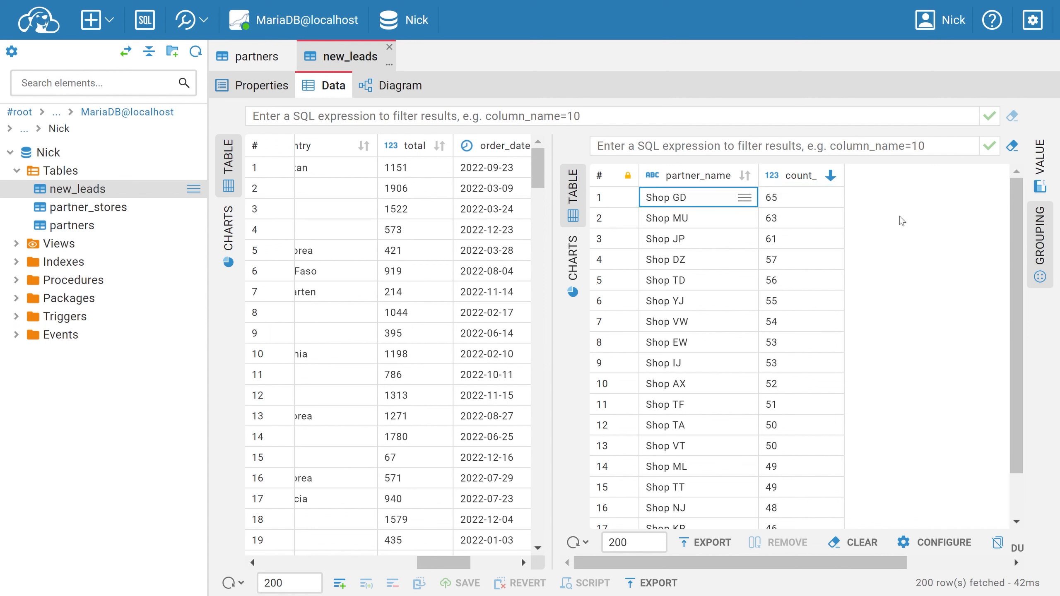
mouse_move(878, 158)
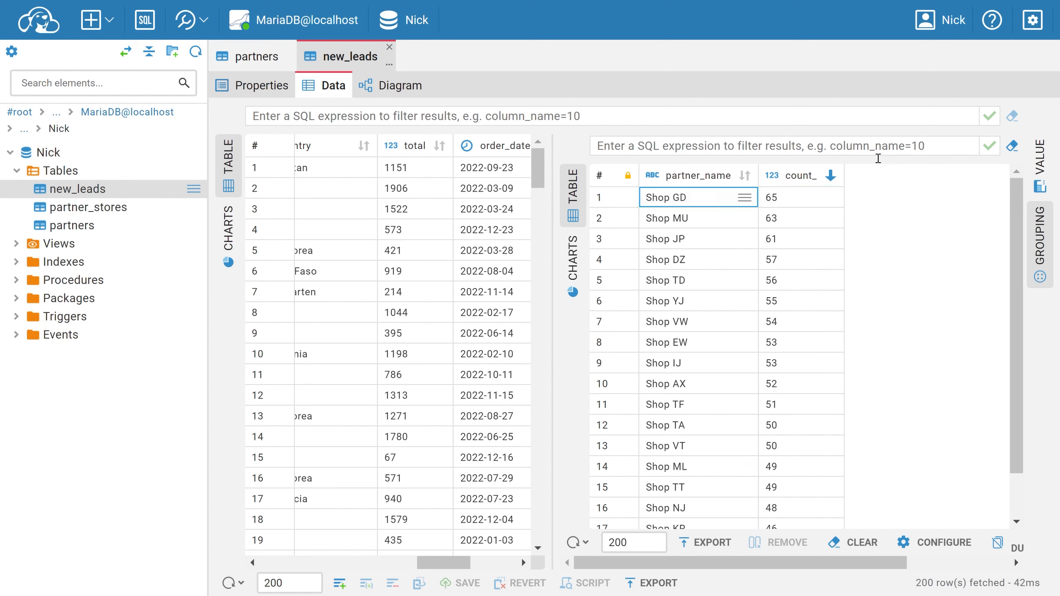
mouse_move(911, 244)
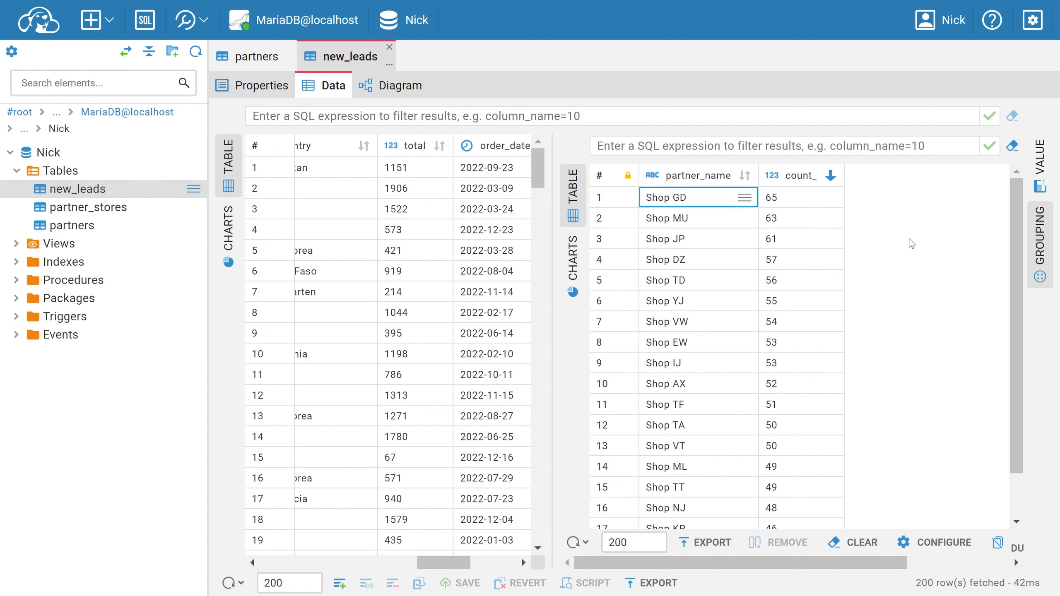
left_click(666, 218)
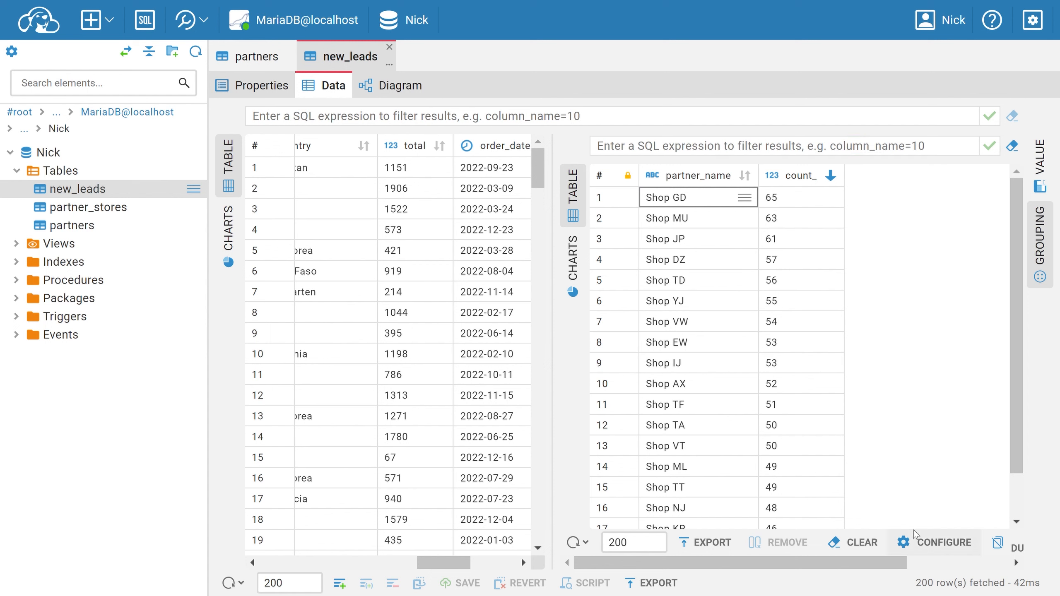
mouse_move(928, 542)
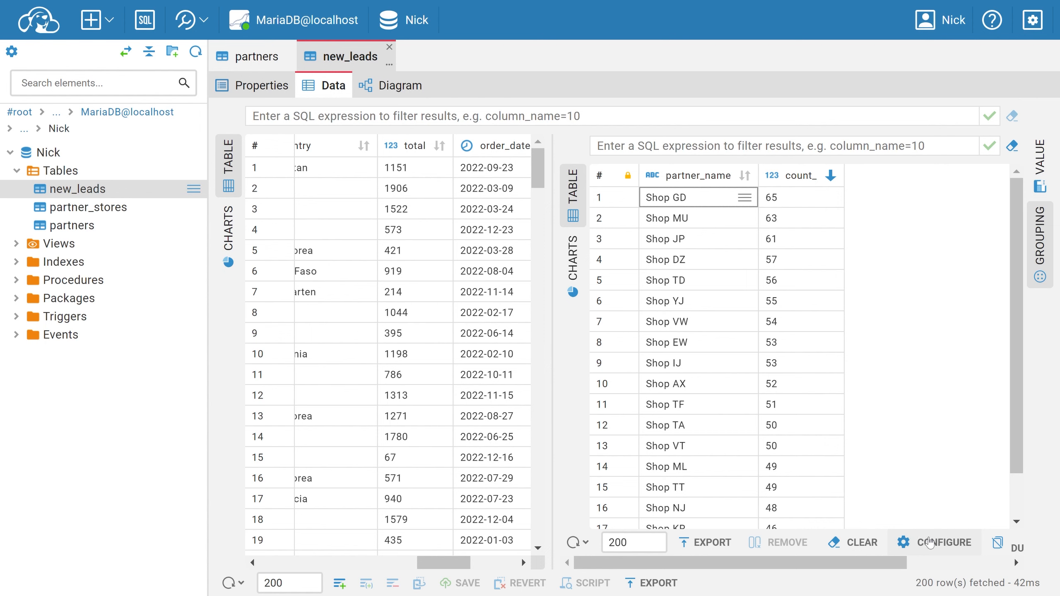
left_click(943, 542)
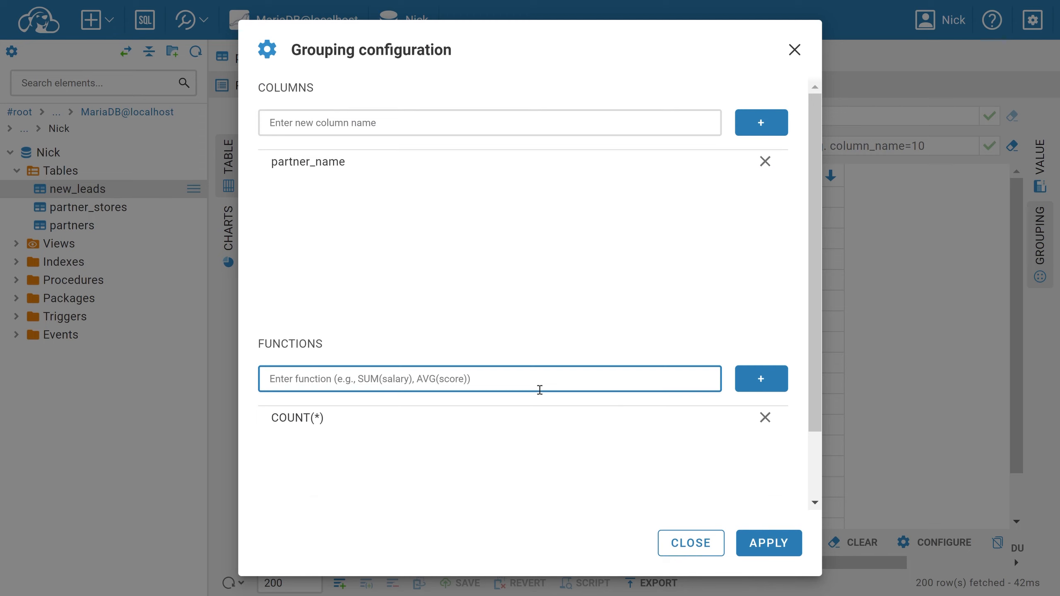
Add a SUM(total) aggregate to the partner_name grouping, giving a sumtotal_ column
type("SUM")
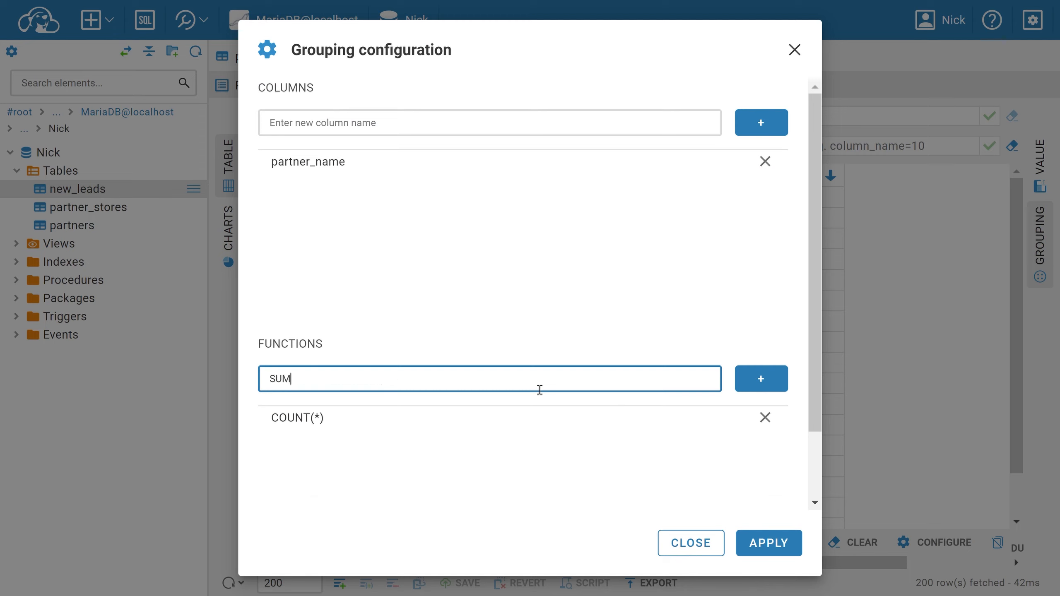
type("(")
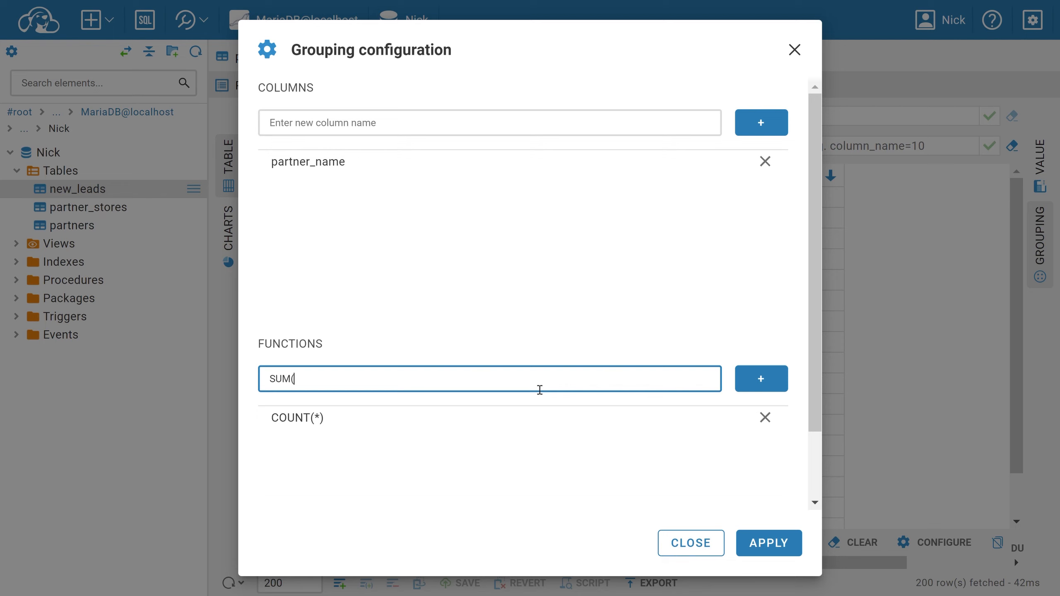
type("total)")
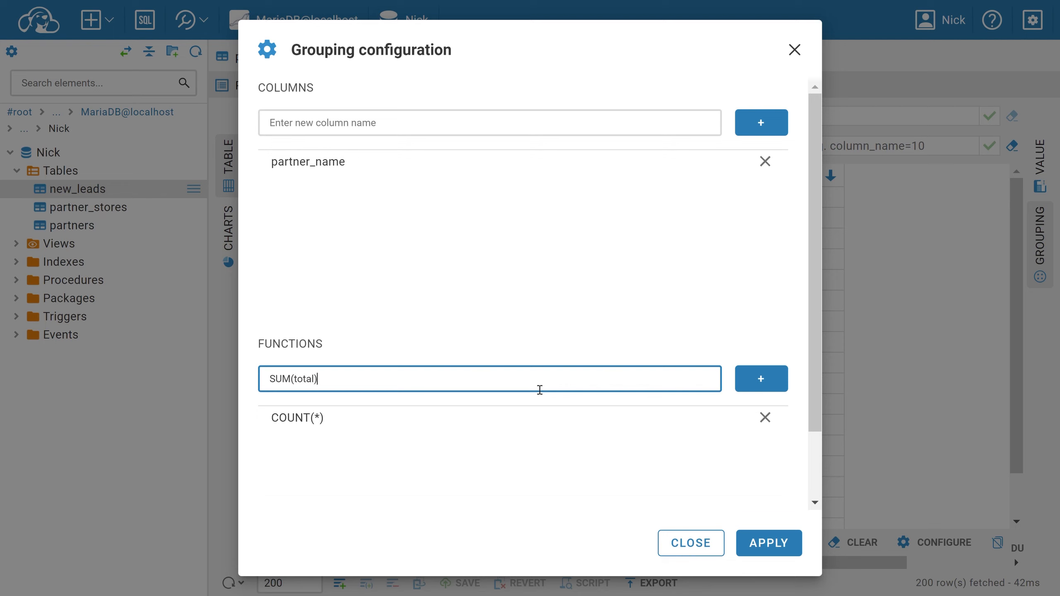
left_click(760, 378)
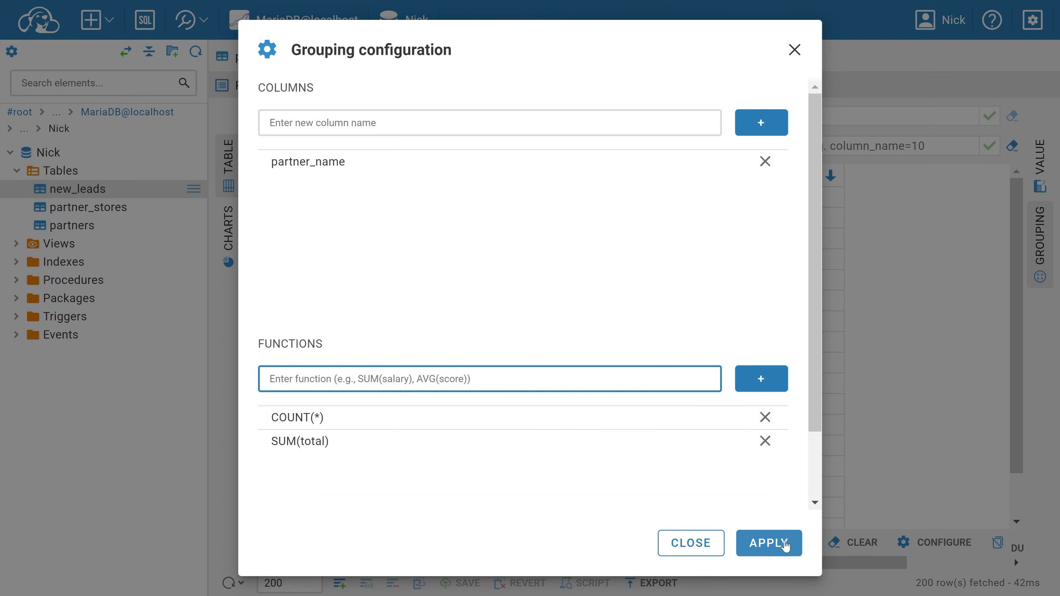
left_click(769, 543)
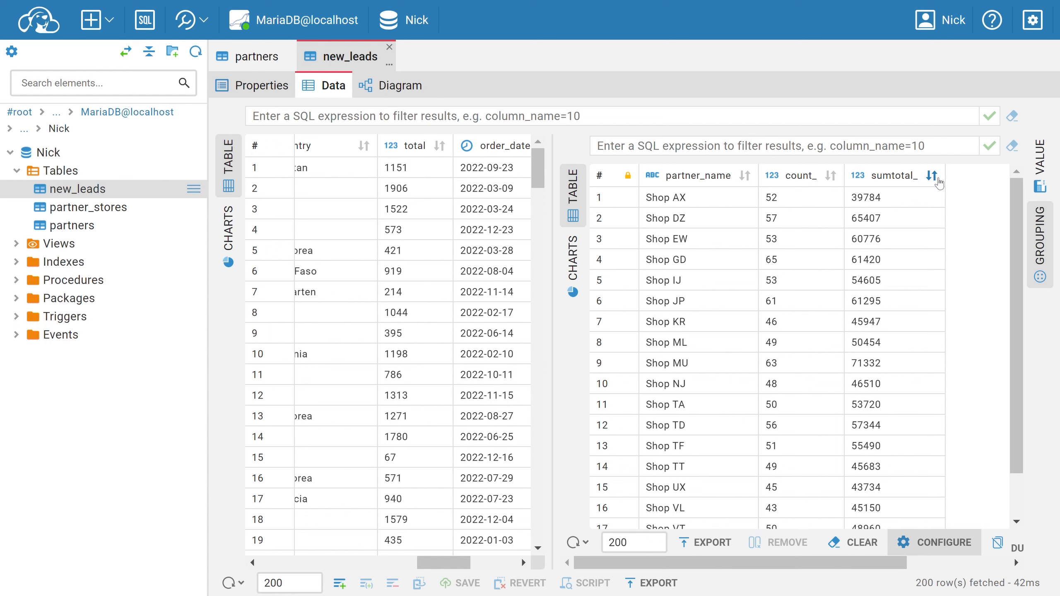
mouse_move(537, 288)
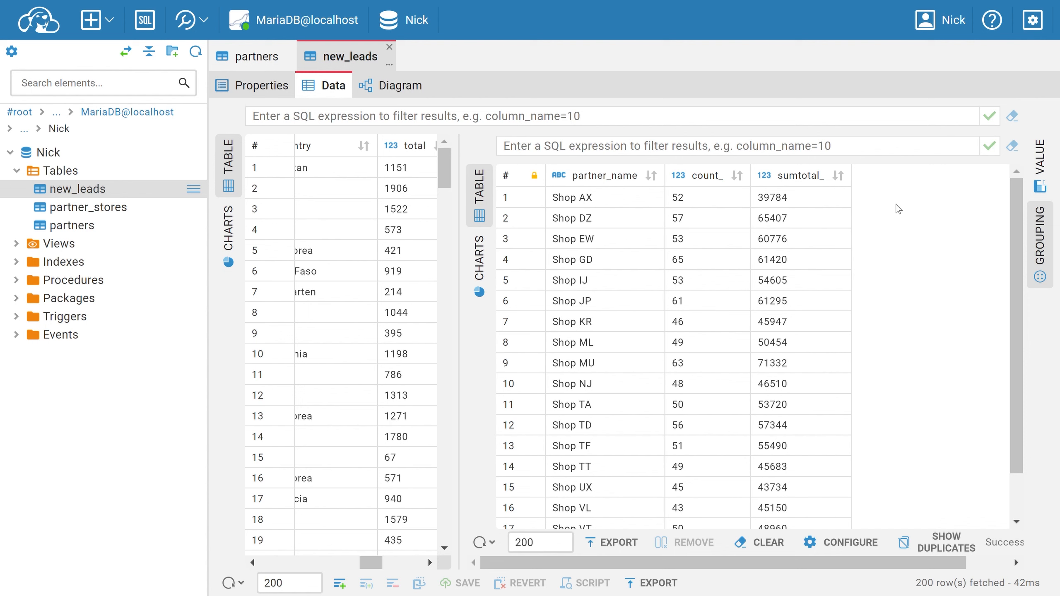
mouse_move(896, 216)
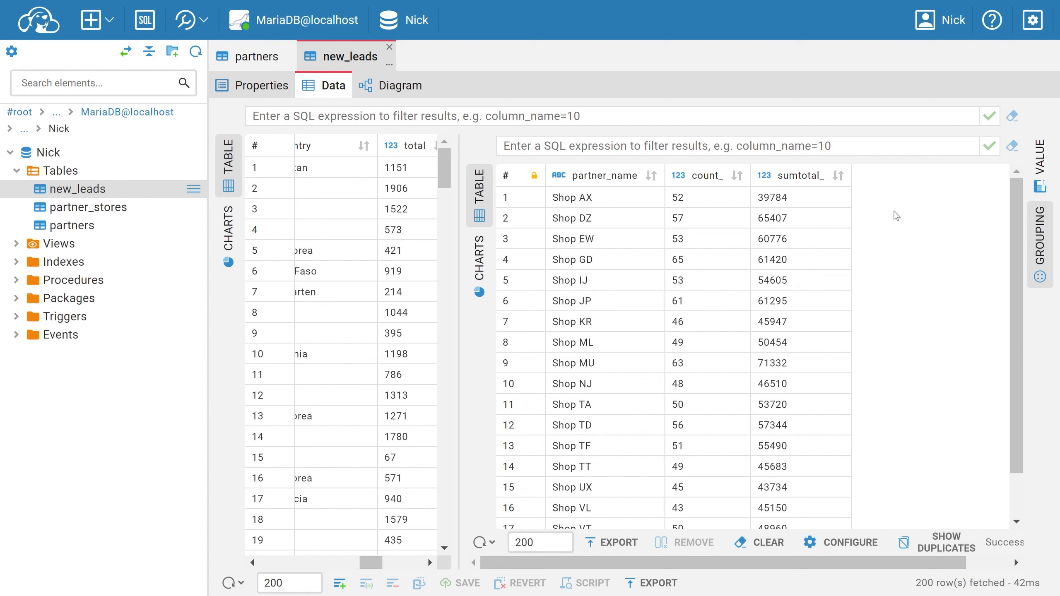
mouse_move(840, 174)
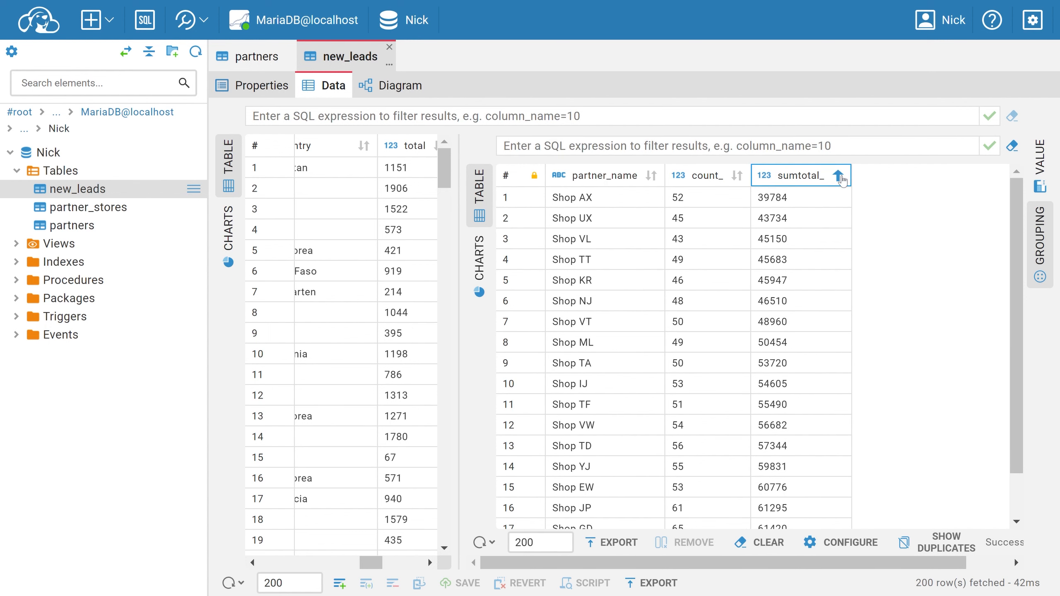
Sort the shop groups by sumtotal_ descending, with Shop MU first at 71332
left_click(837, 175)
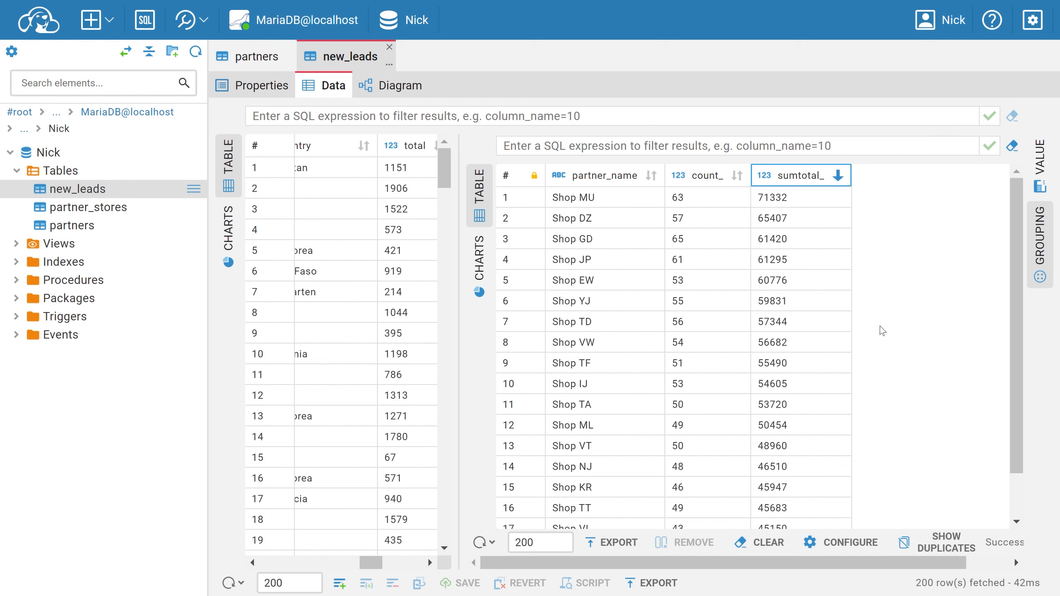
mouse_move(868, 514)
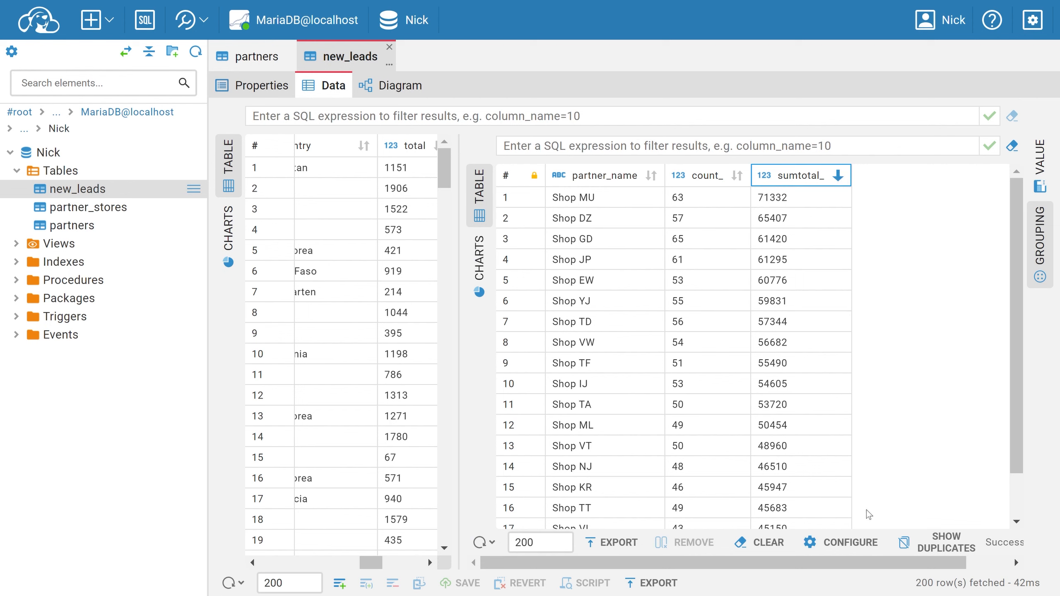
mouse_move(842, 543)
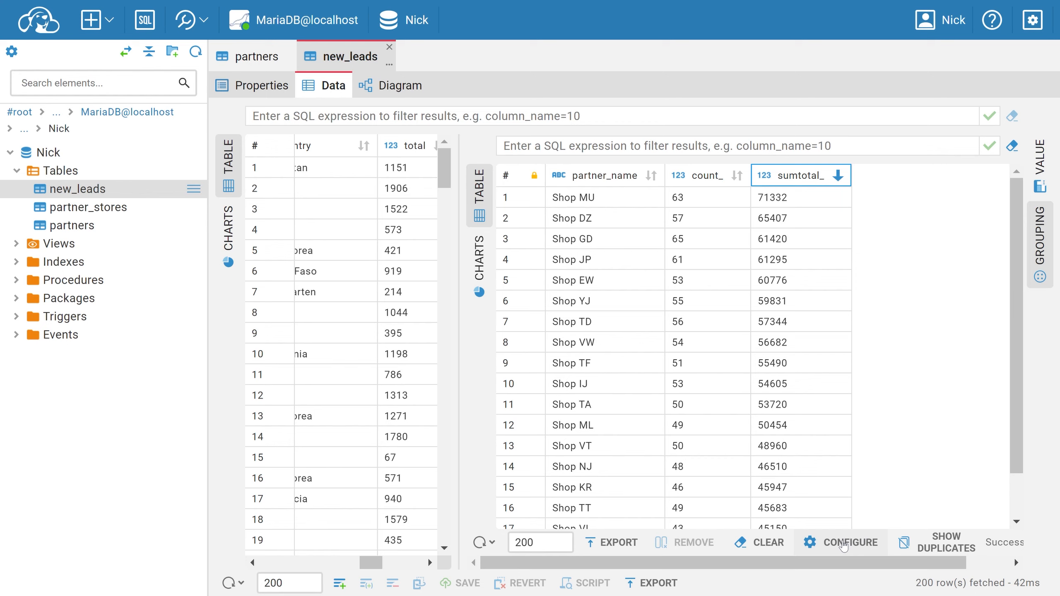
Add MAX(total), MIN(total) and AVG(total) aggregate functions to the grouping and apply them
left_click(850, 543)
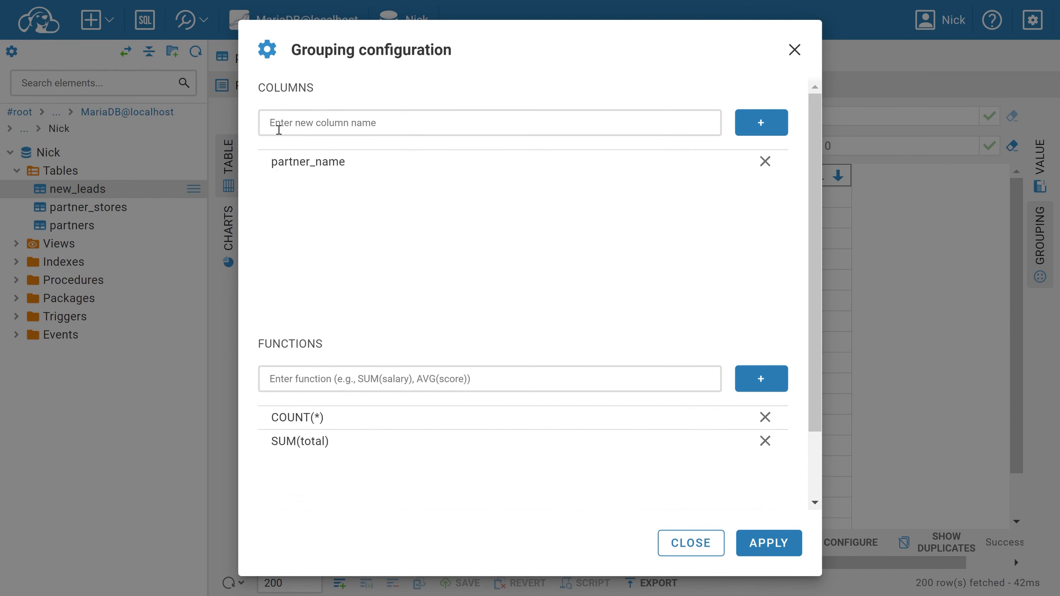
mouse_move(269, 84)
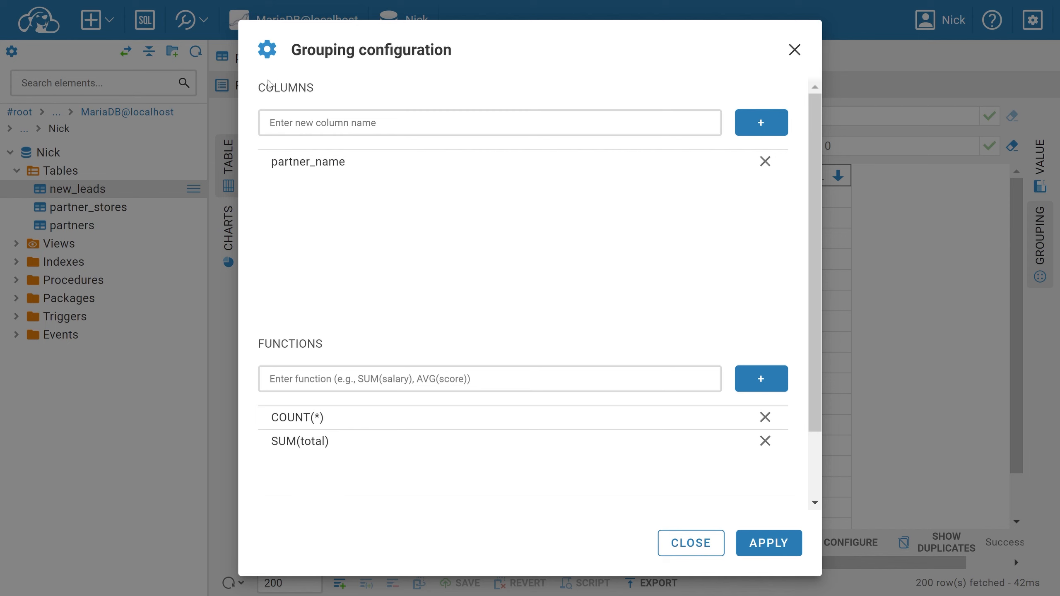
left_click(463, 379)
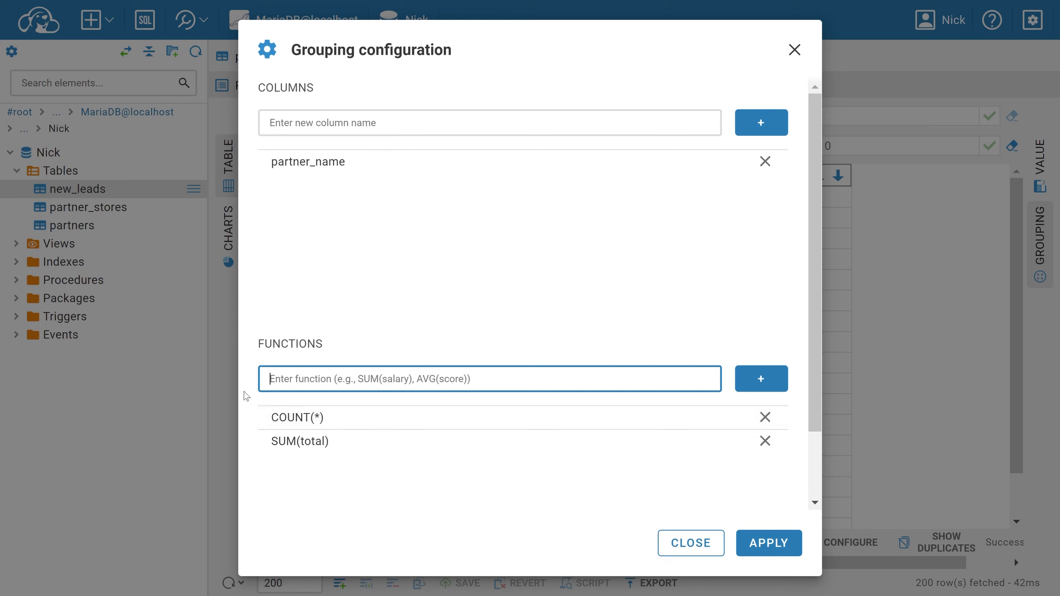
type("MAX(tot")
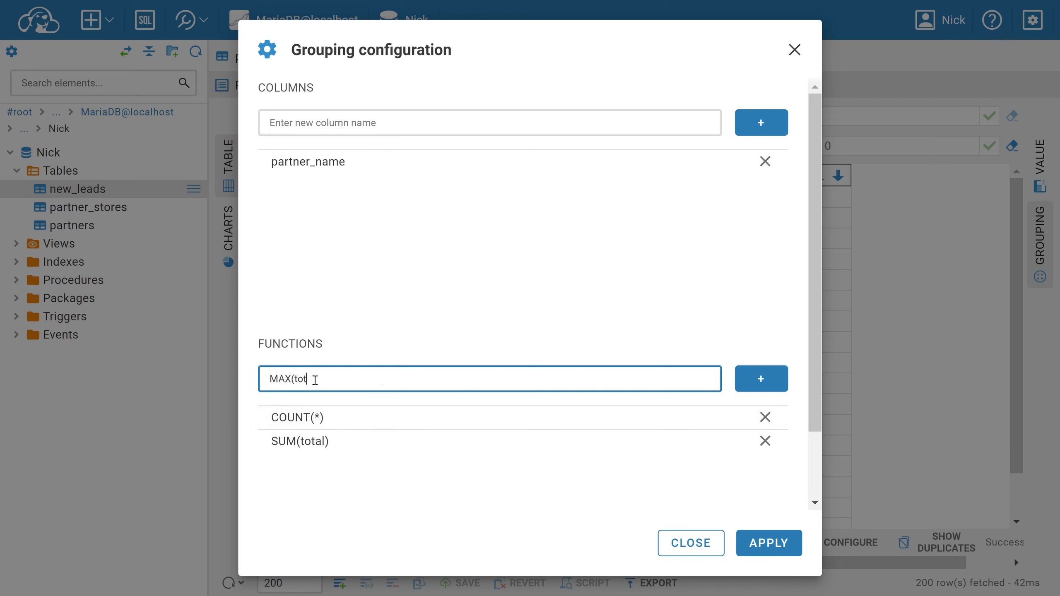
left_click(761, 378)
type("AVG")
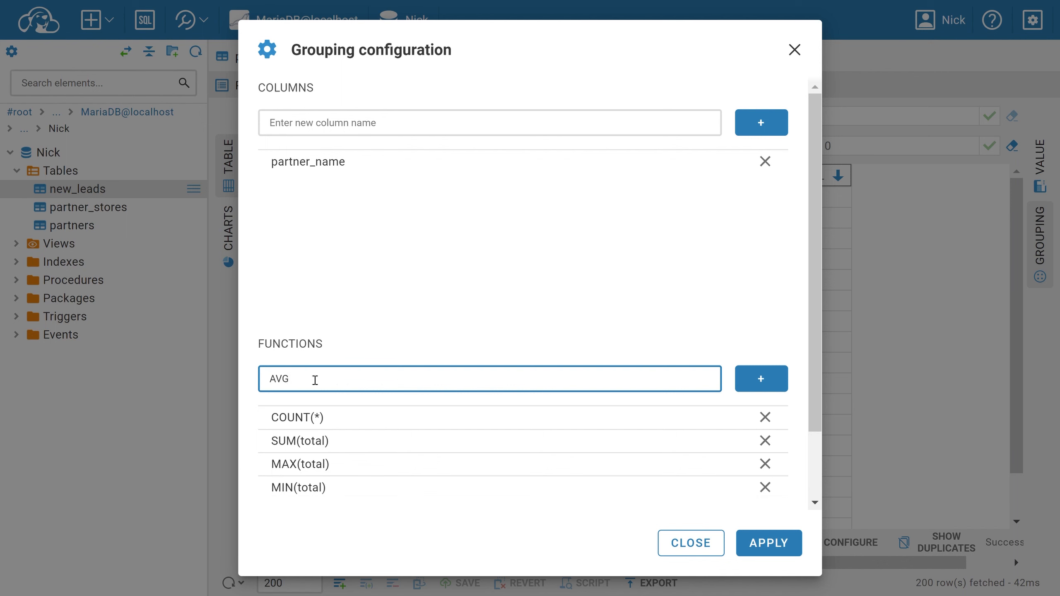
left_click(760, 379)
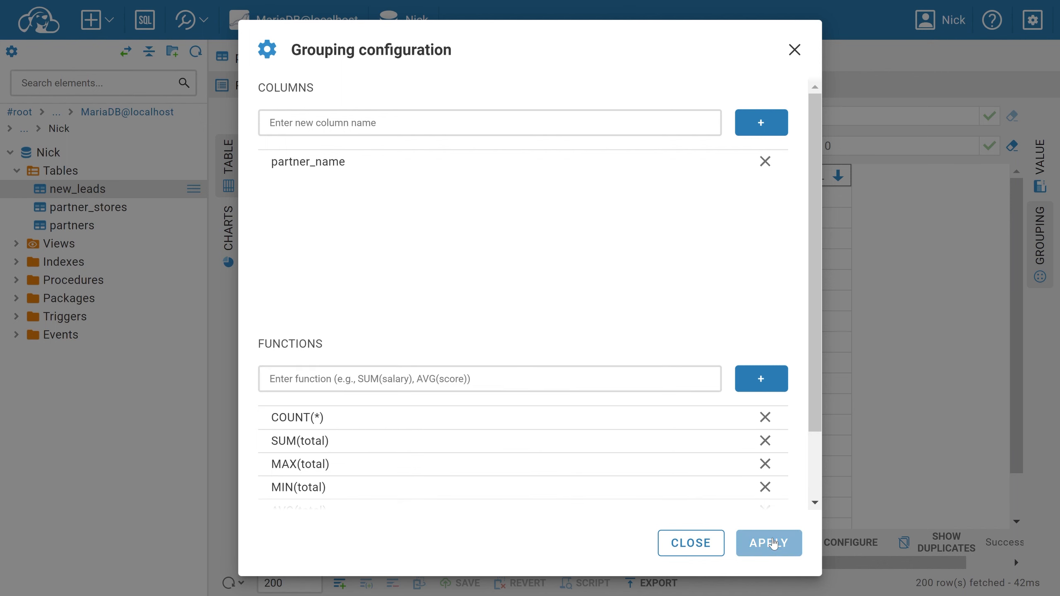
left_click(768, 542)
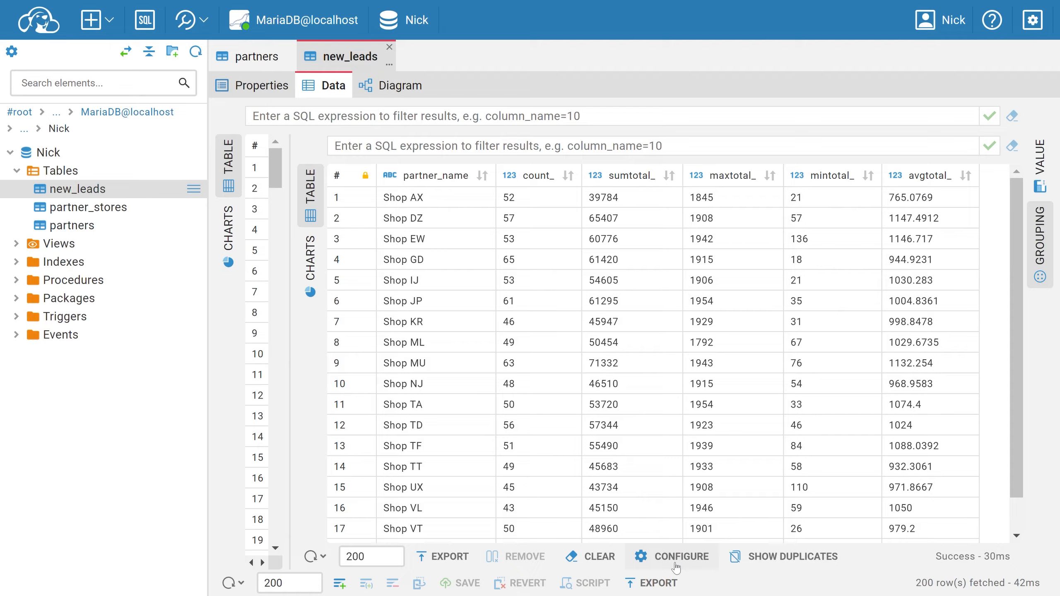
Check the maxtotal_, mintotal_ and avgtotal_ columns and reopen the grouping configuration
left_click(673, 556)
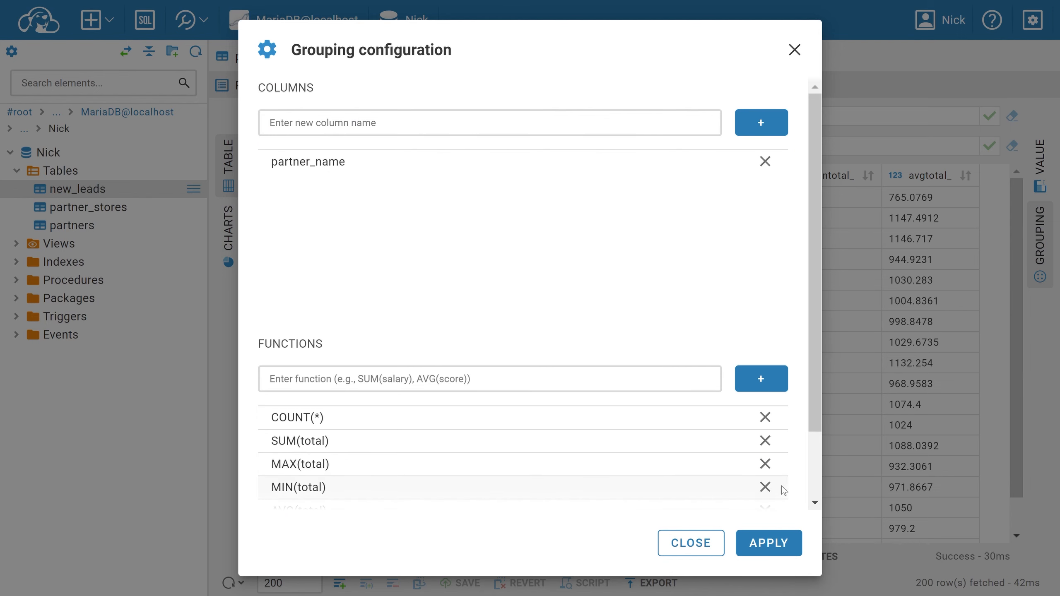
Remove the MAX, MIN and AVG functions, keeping count_ and sumtotal_, and start the XLSX export
left_click(765, 487)
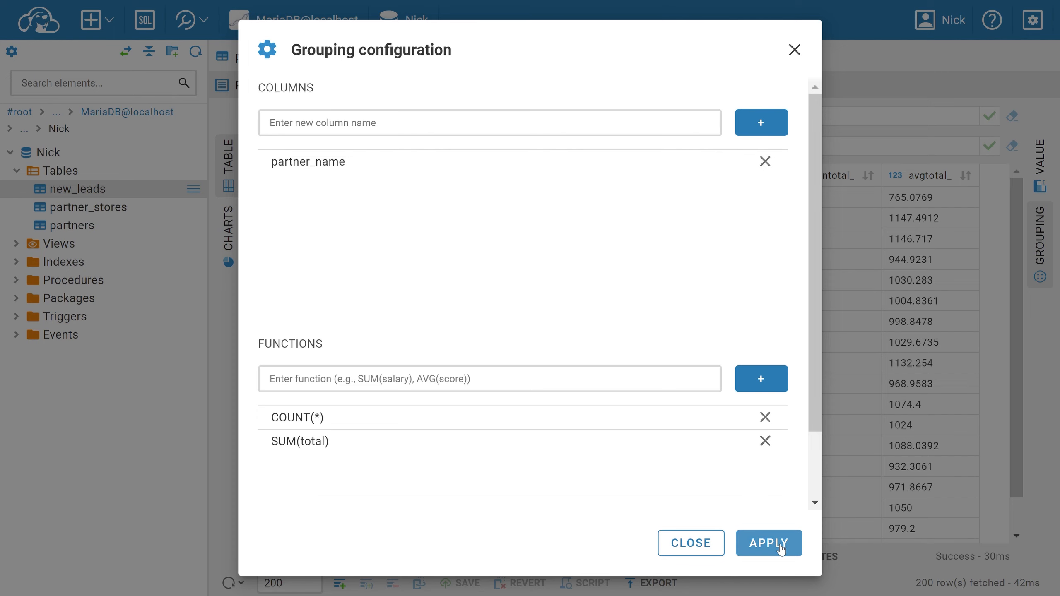
left_click(768, 542)
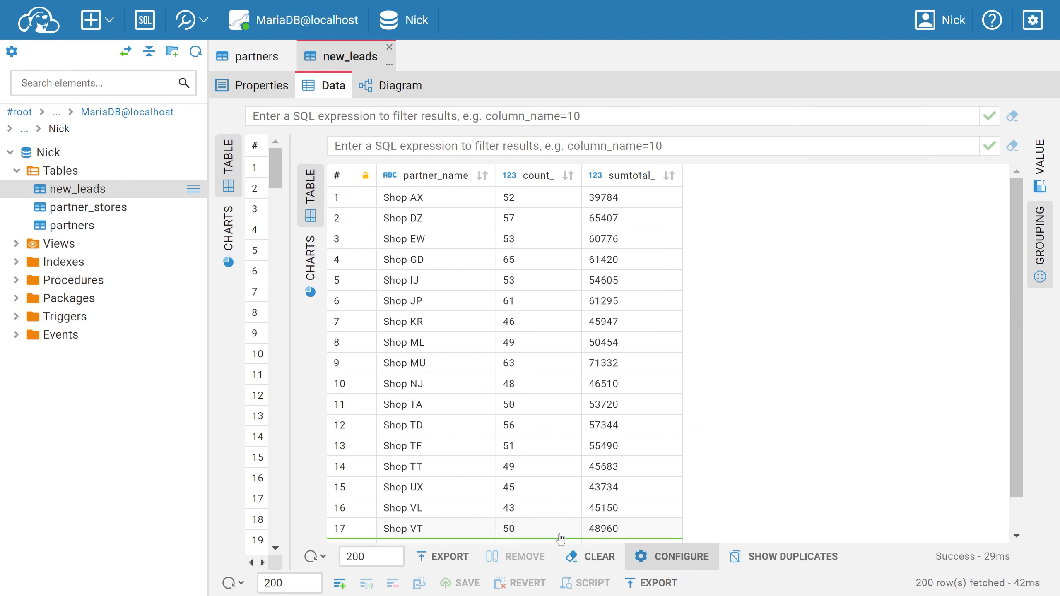
left_click(442, 556)
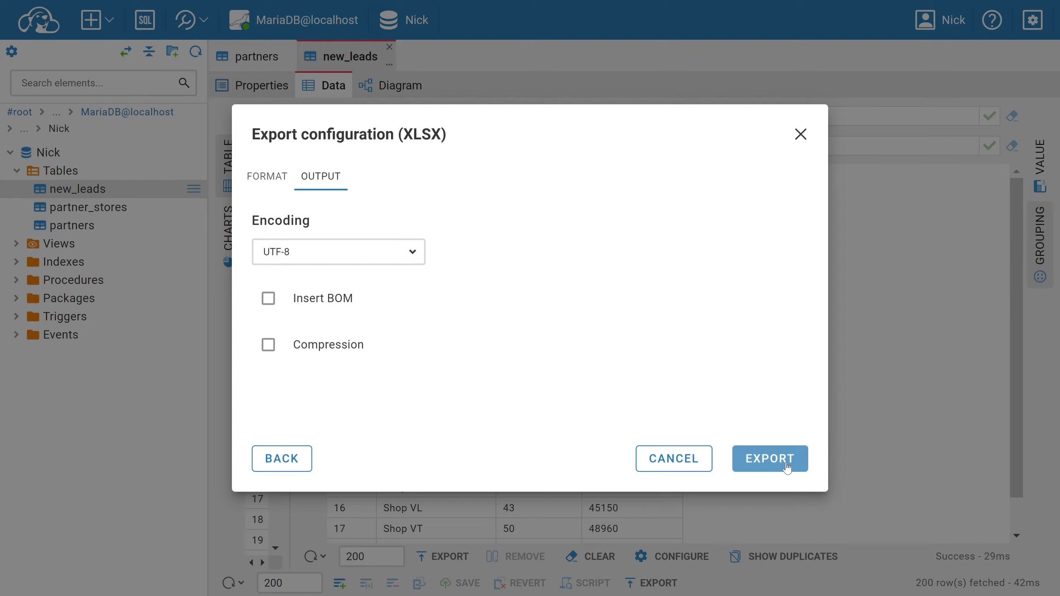
Export the grouped partner_name count and sum results to XLSX and dismiss the download notice
left_click(769, 459)
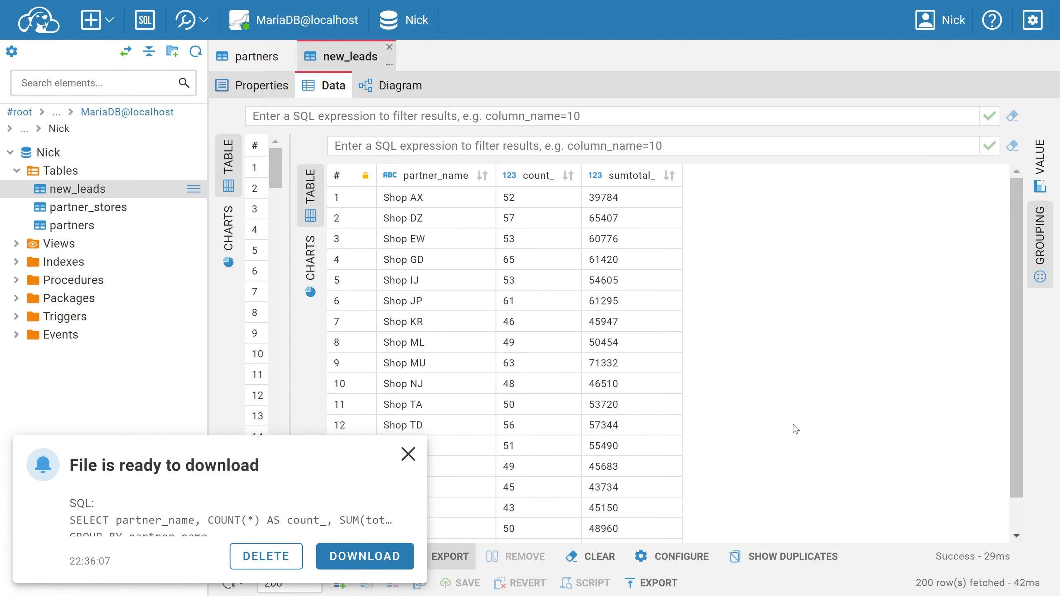
mouse_move(744, 439)
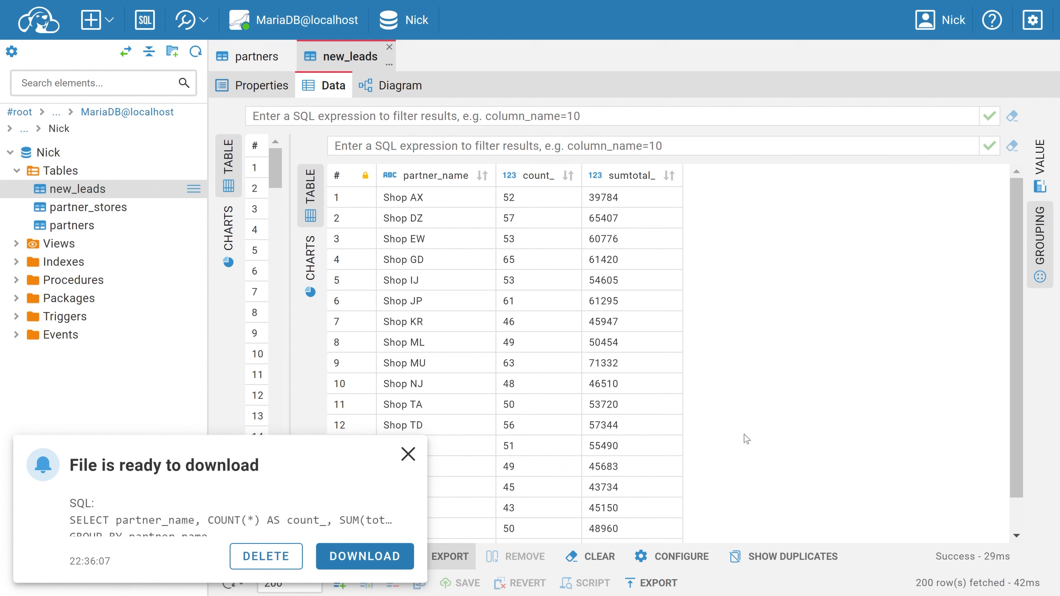
left_click(407, 454)
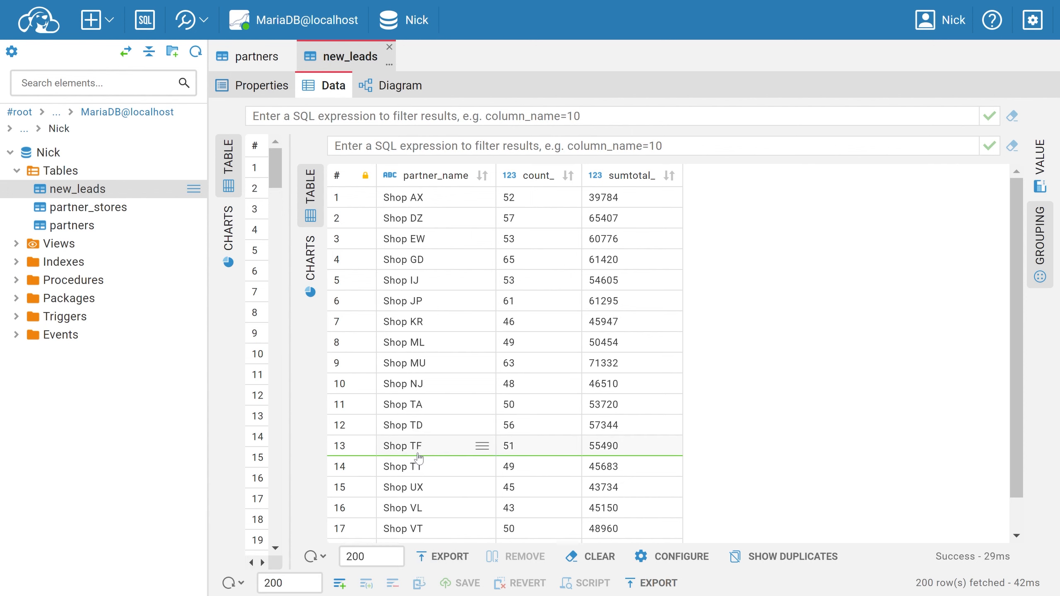